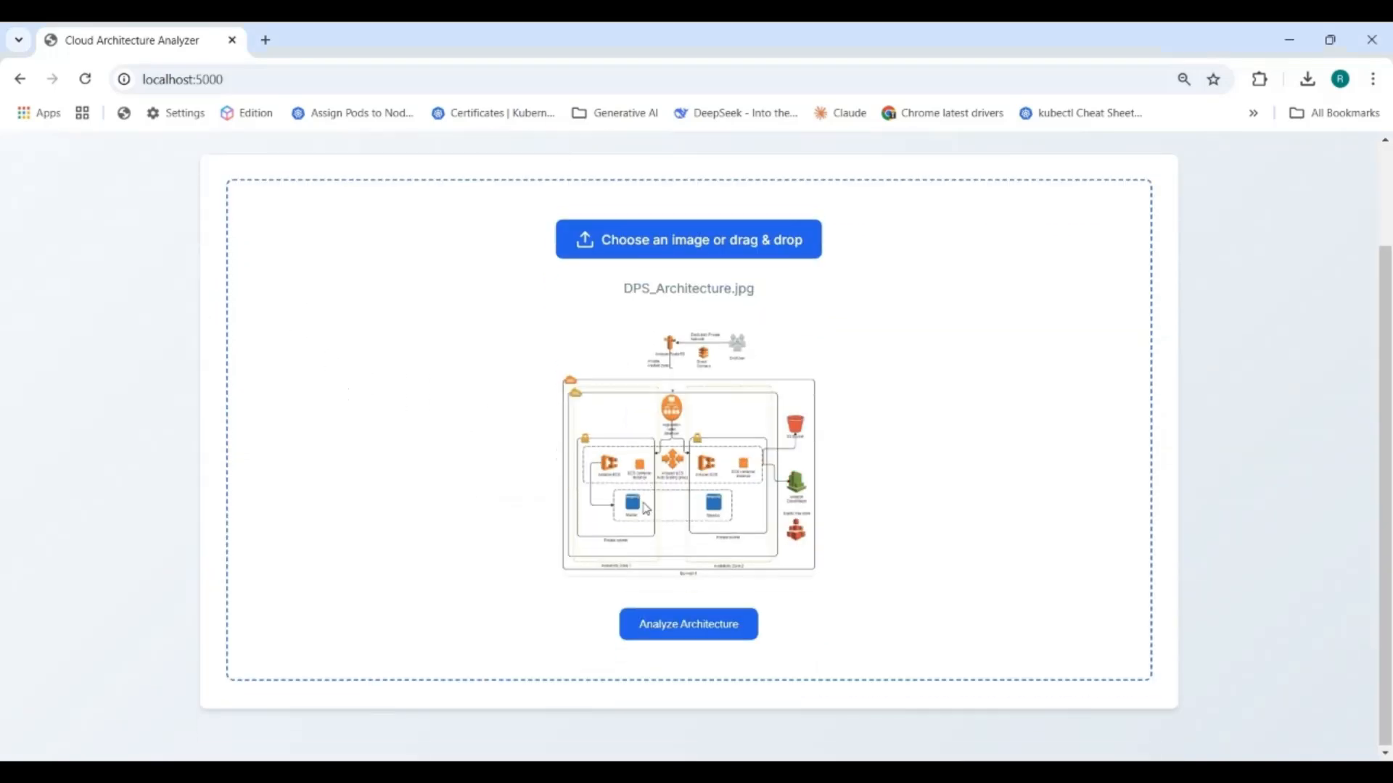
Run Analyze Architecture on the uploaded DPS_Architecture.jpg to produce the Analysis Results section.
left_click(687, 624)
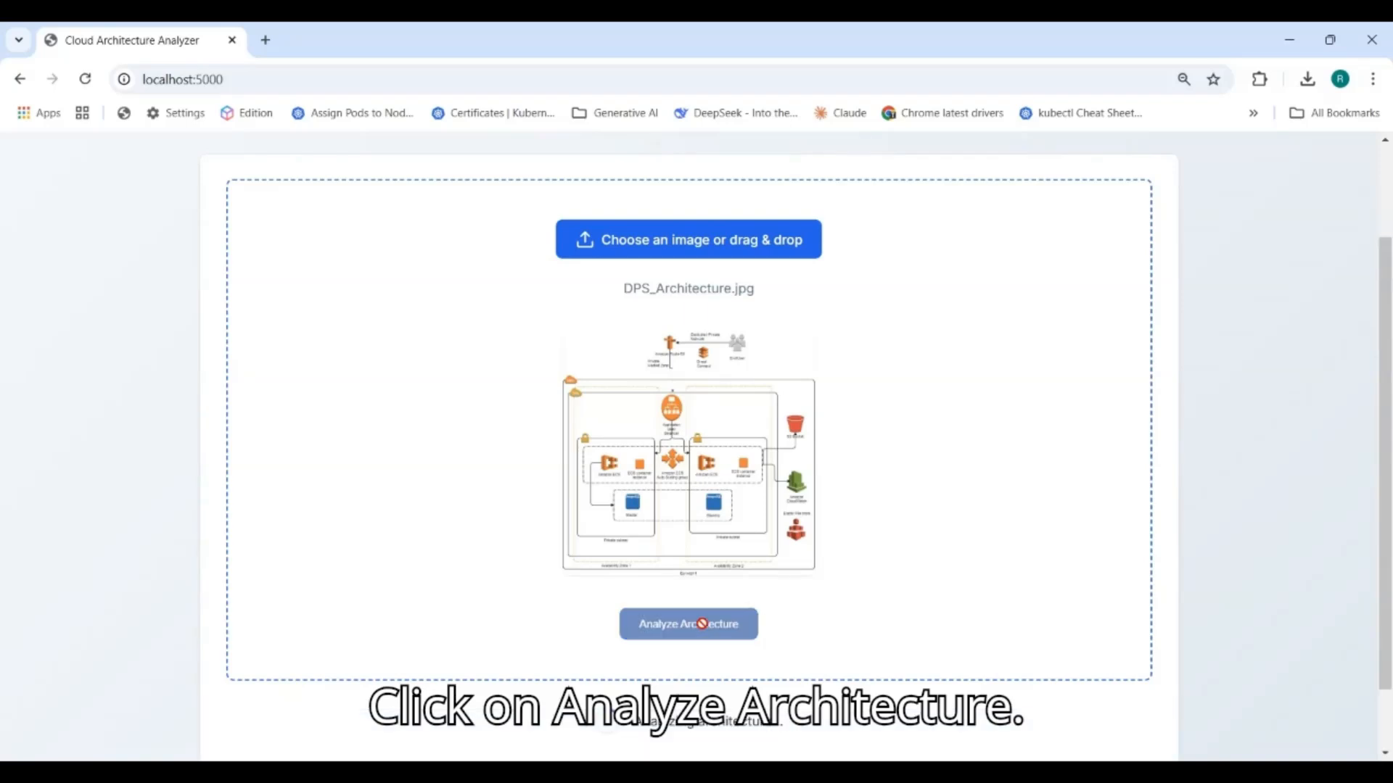
left_click(688, 624)
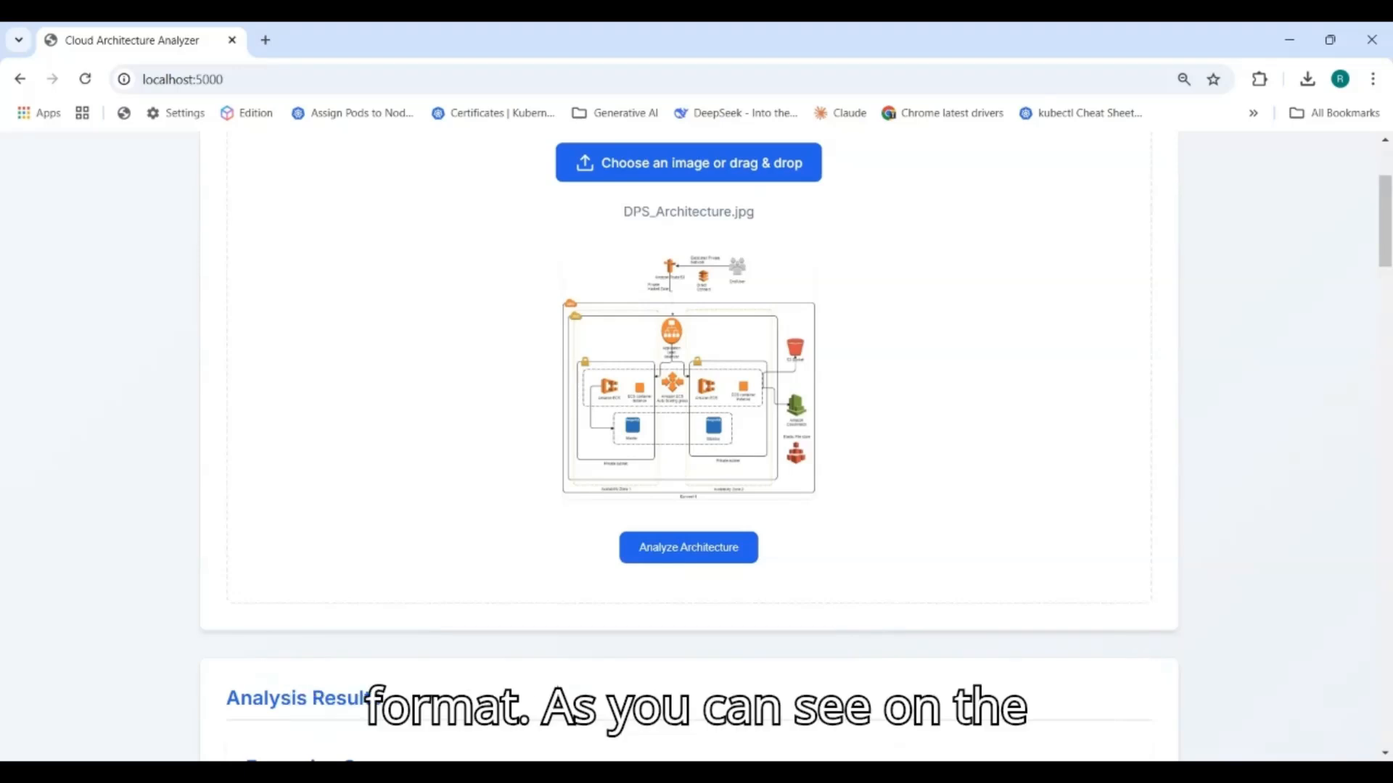
scroll("down", 3)
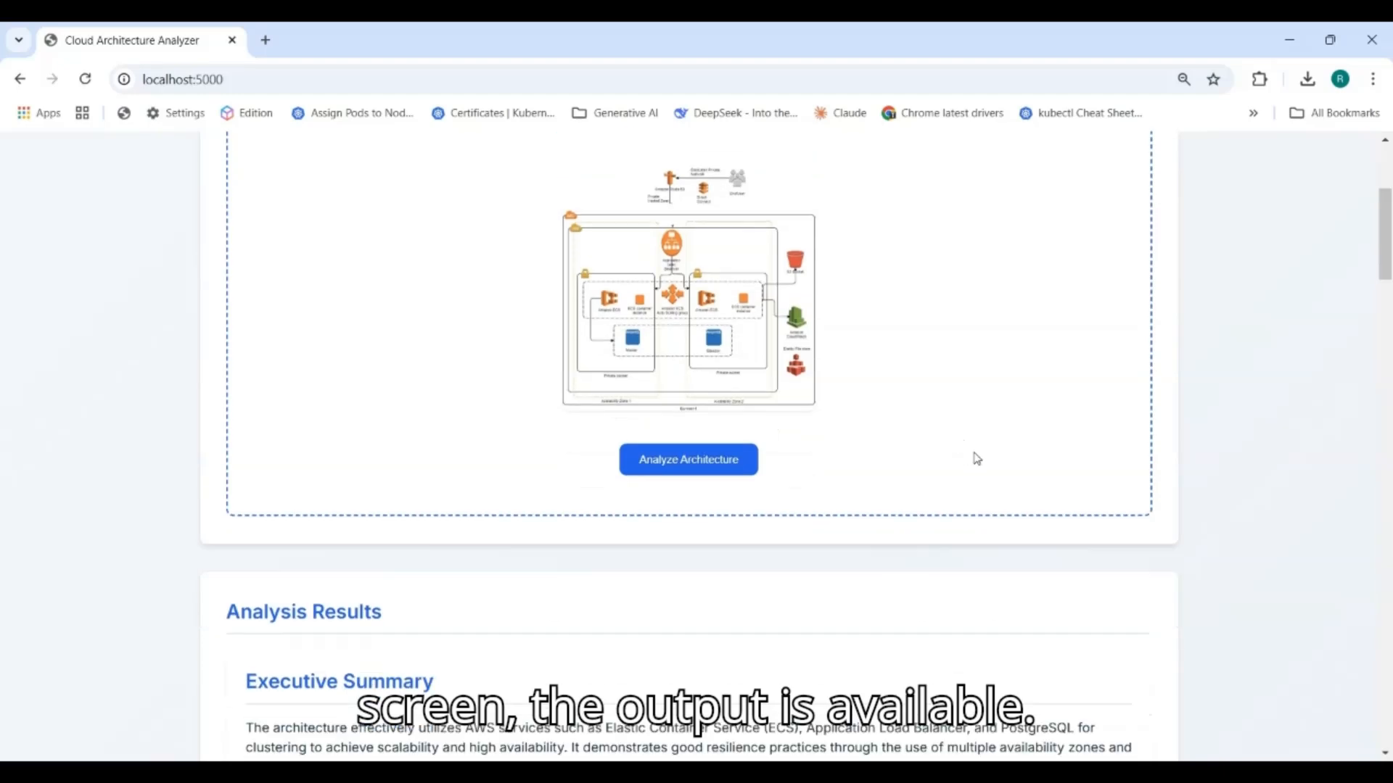
scroll("down", 3)
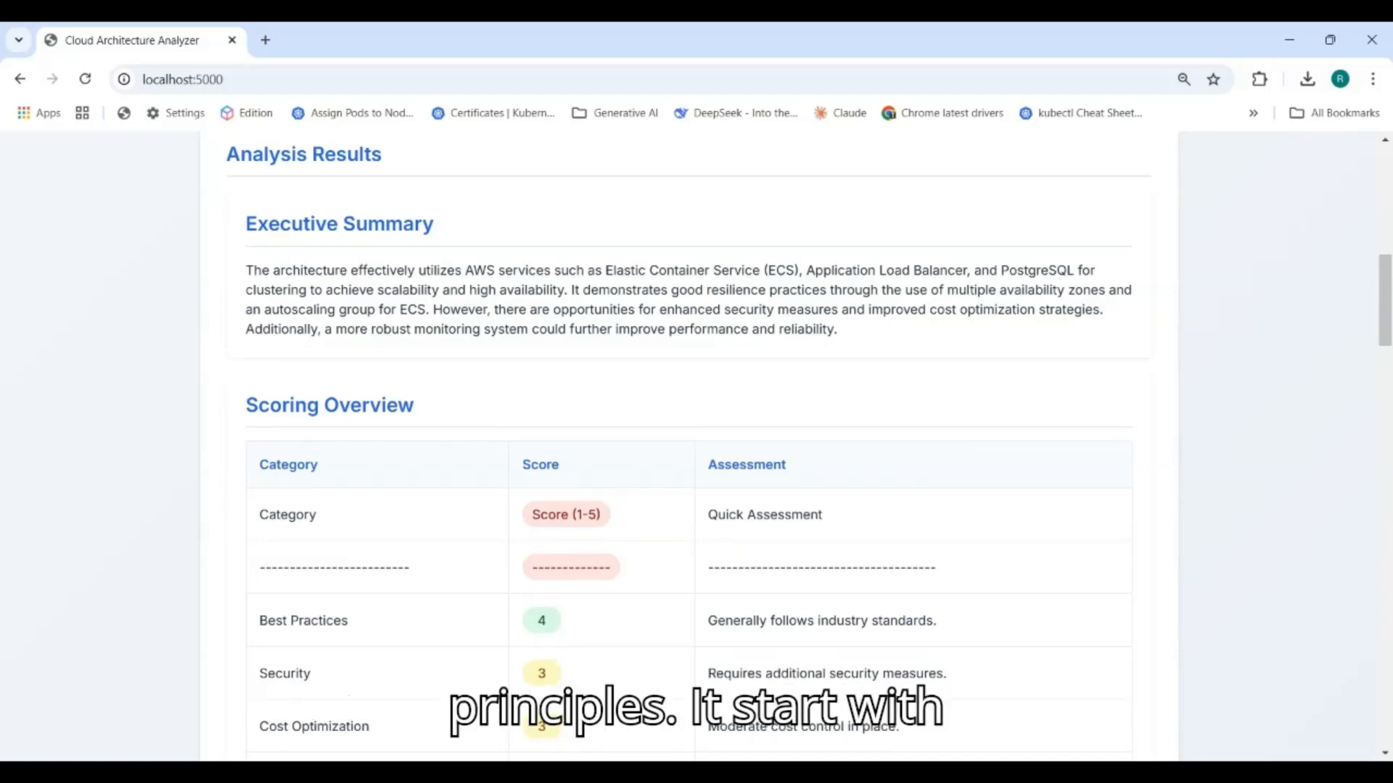
mouse_move(657, 476)
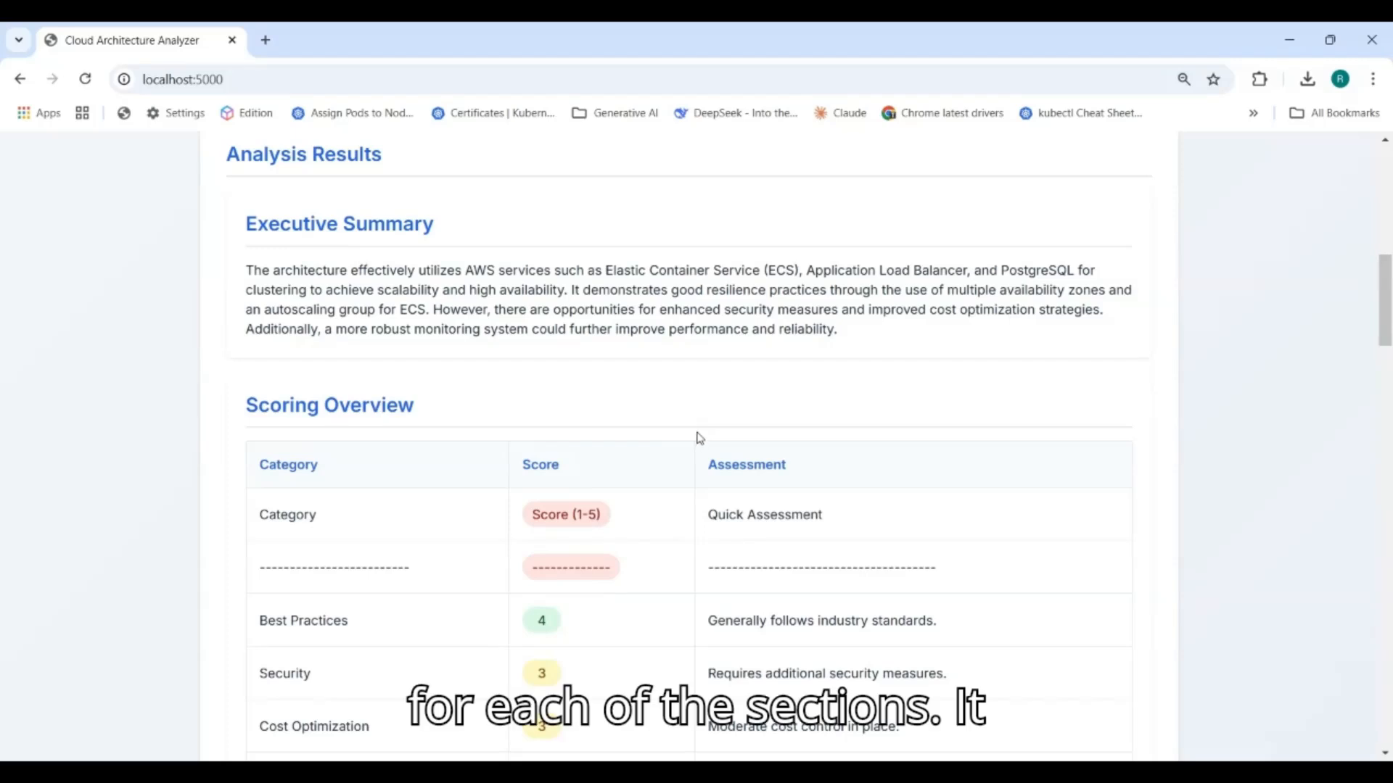
scroll("down", 3)
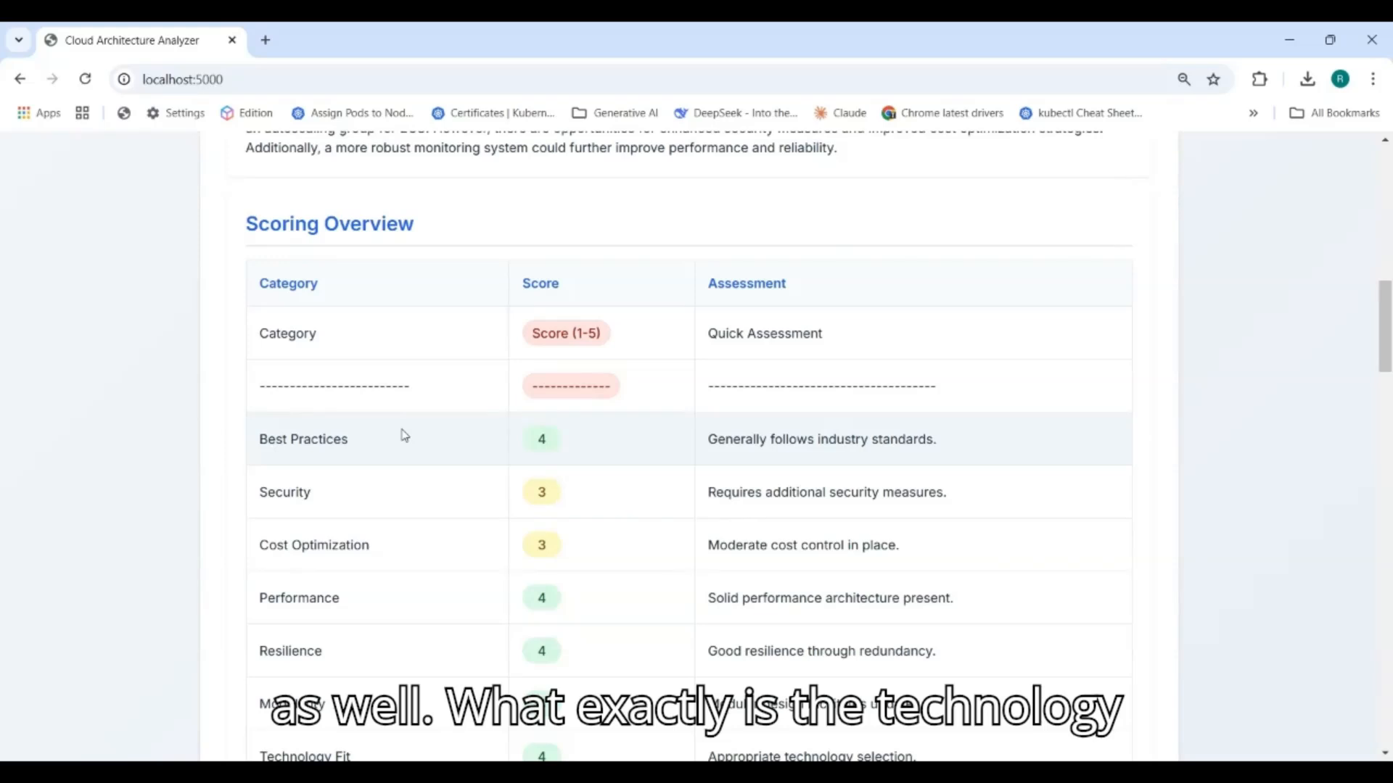
scroll("down", 3)
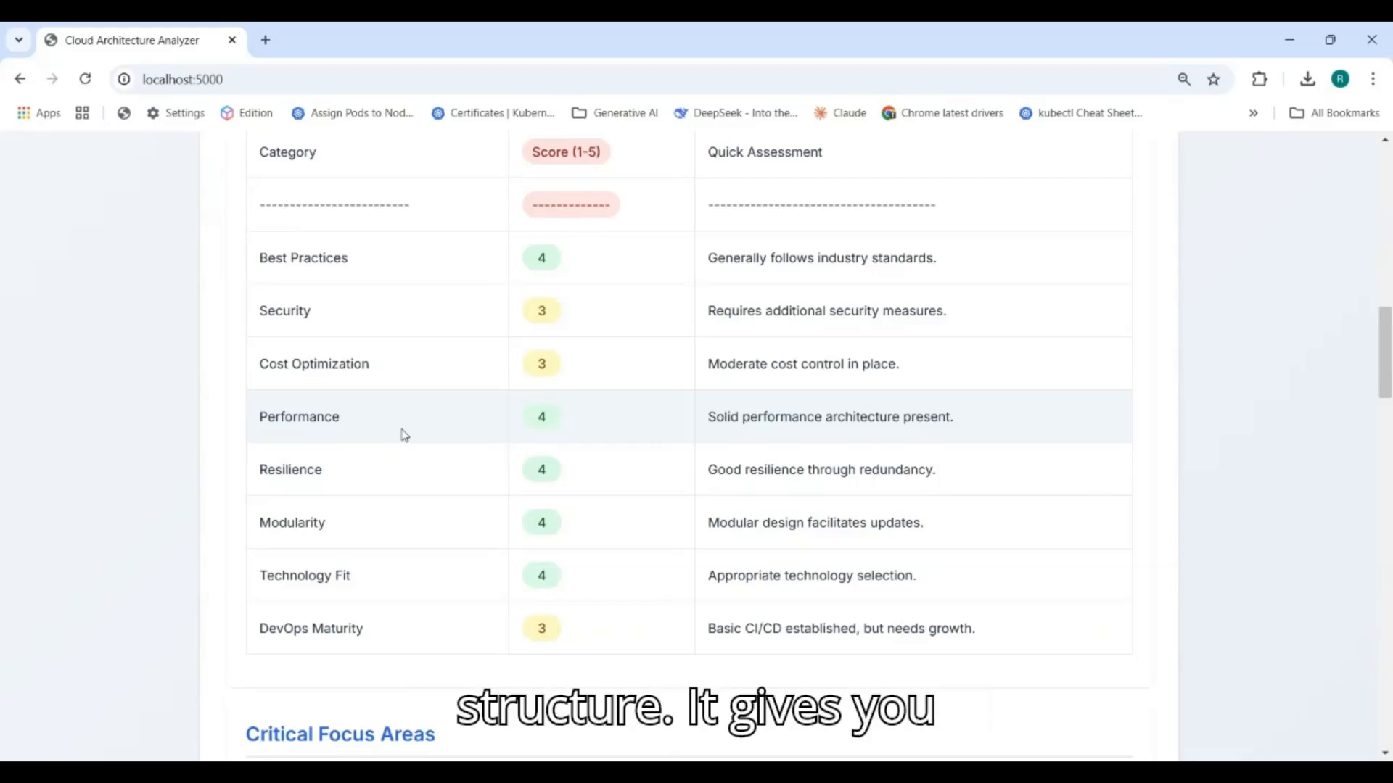
scroll("down", 3)
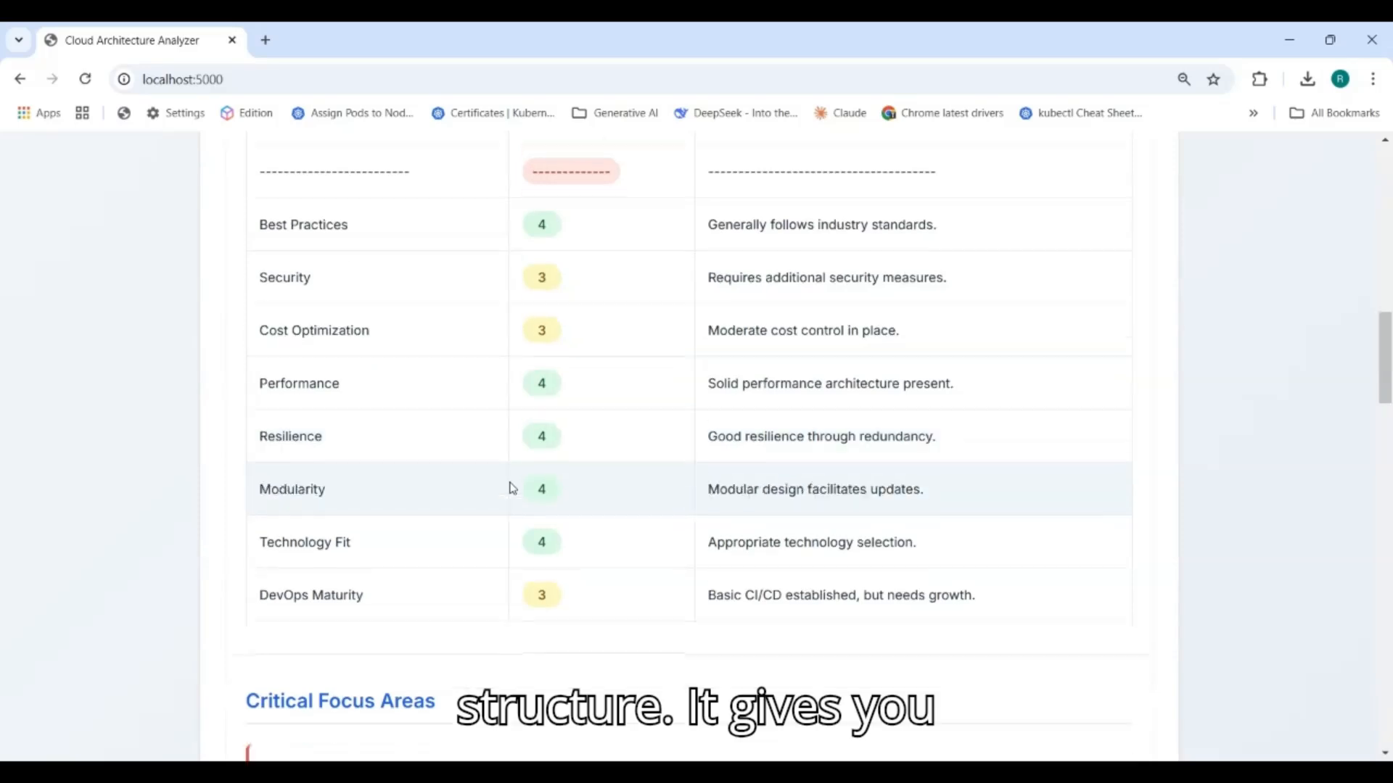
scroll("down", 3)
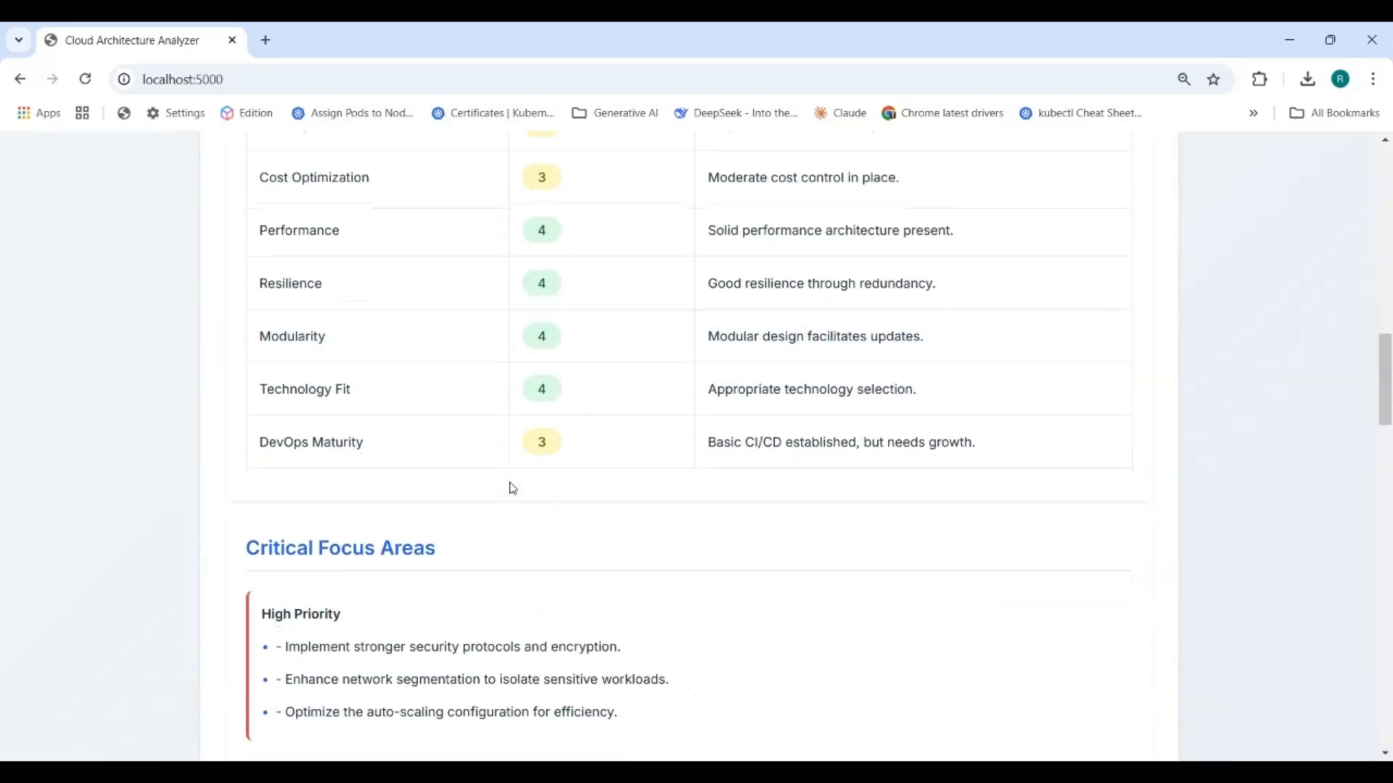
scroll("down", 3)
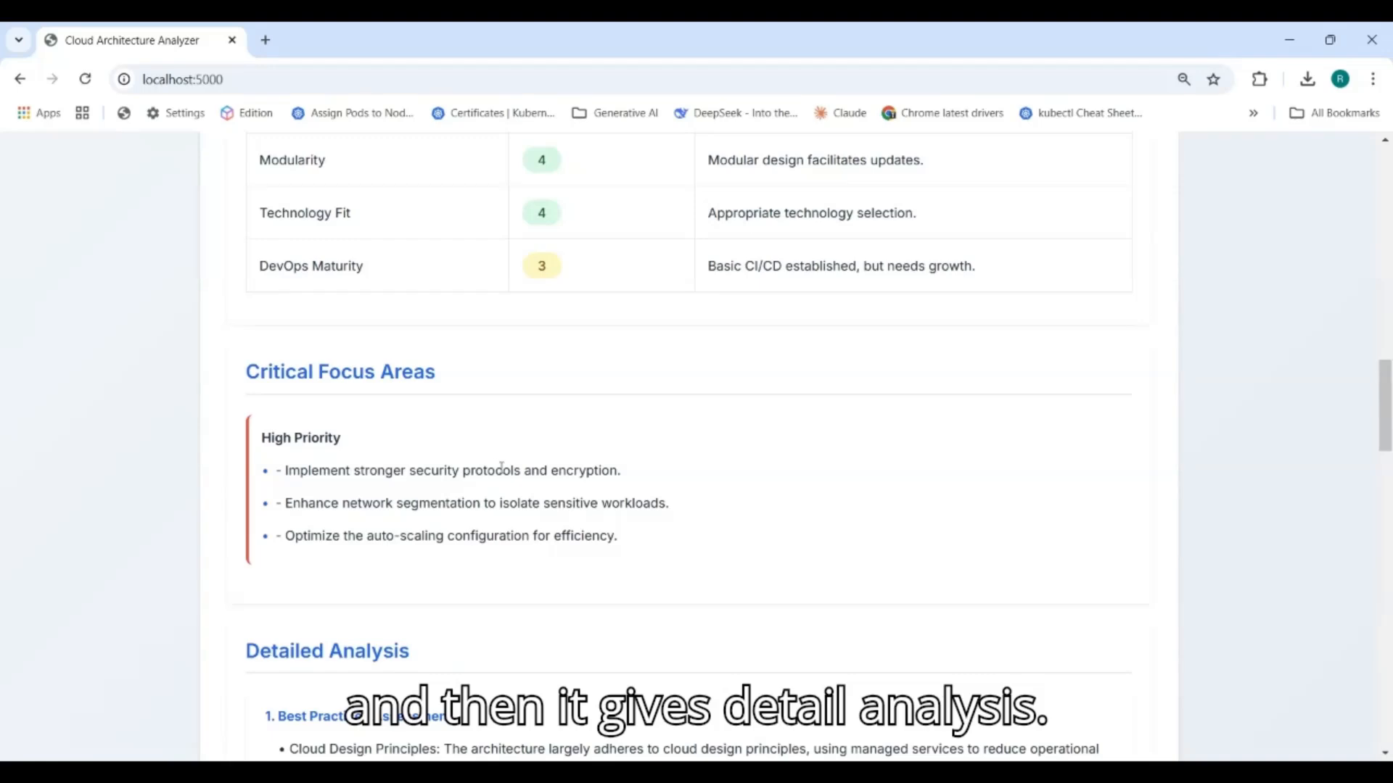
scroll("down", 3)
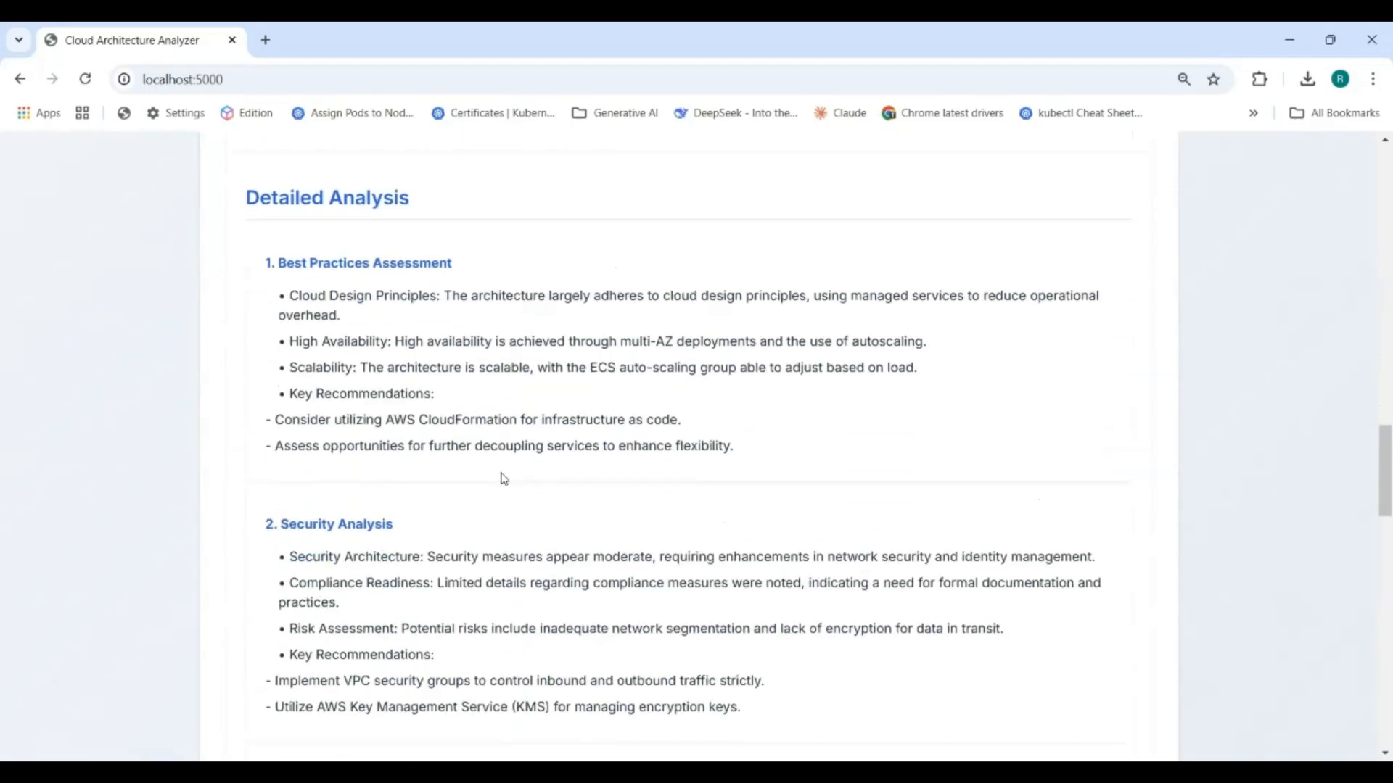
scroll("down", 3)
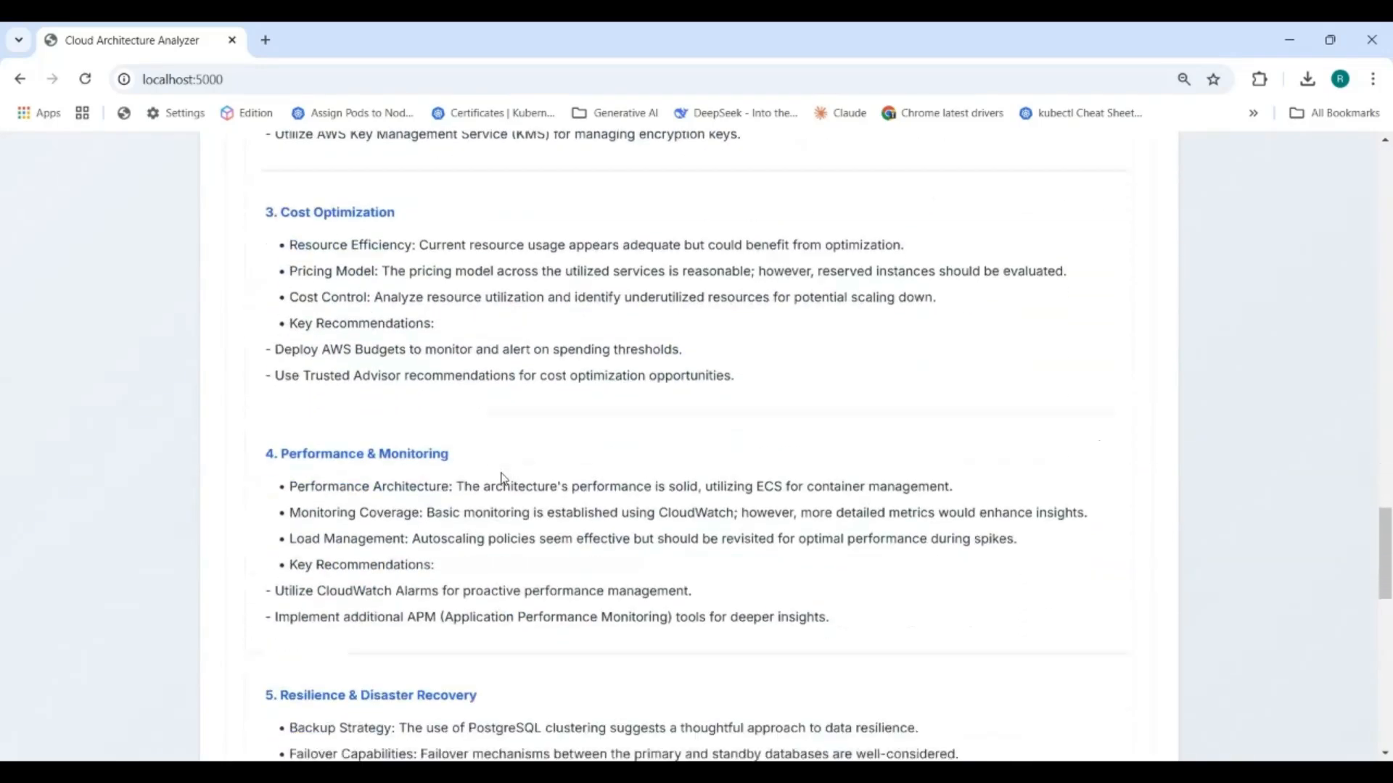
scroll("down", 3)
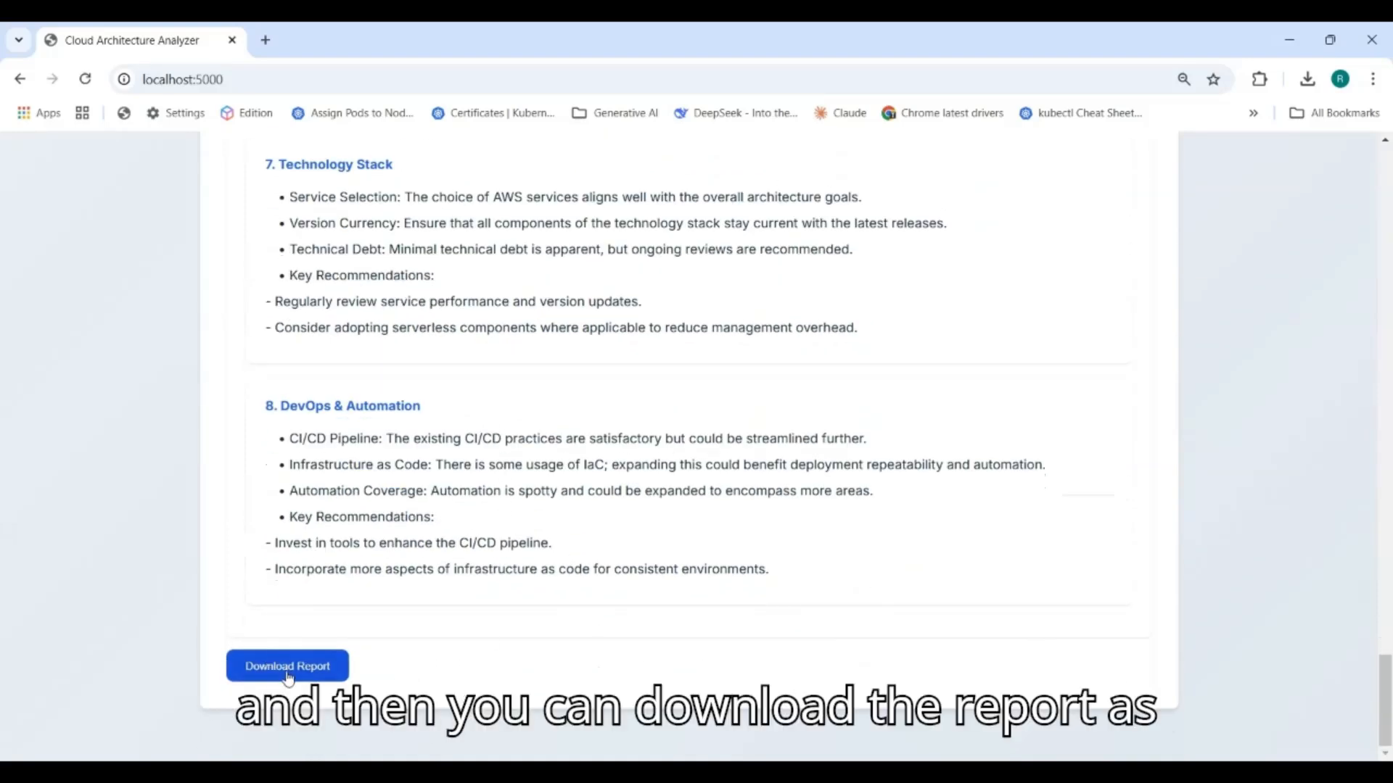
mouse_move(923, 506)
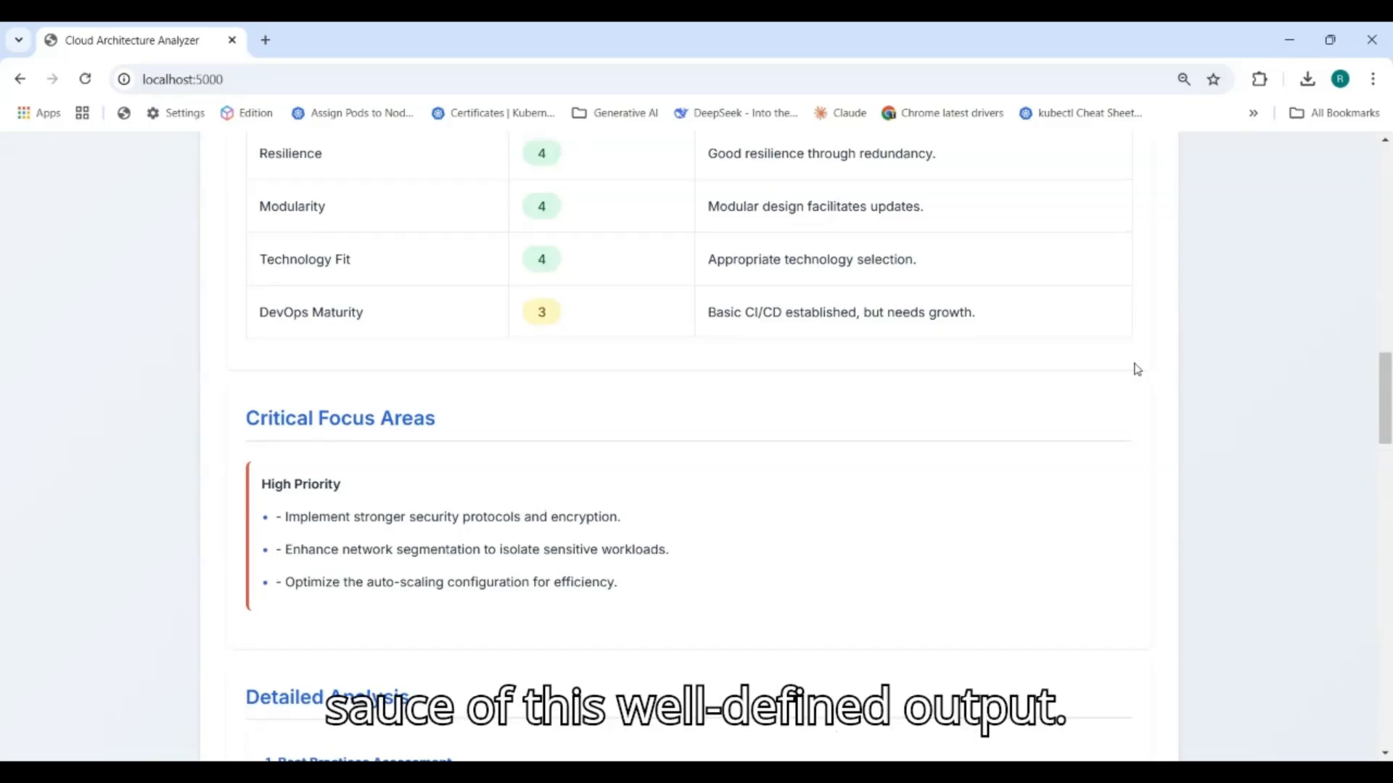
scroll("up", 3)
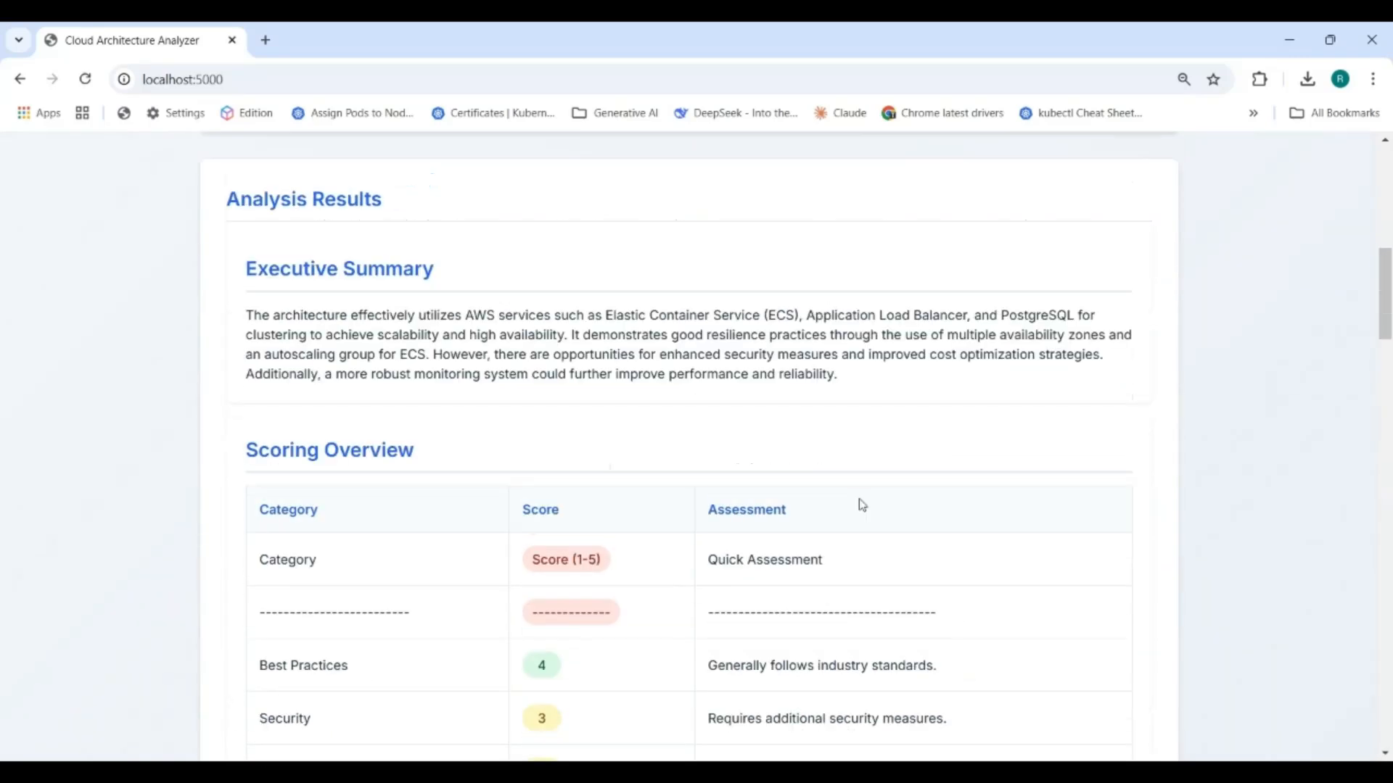